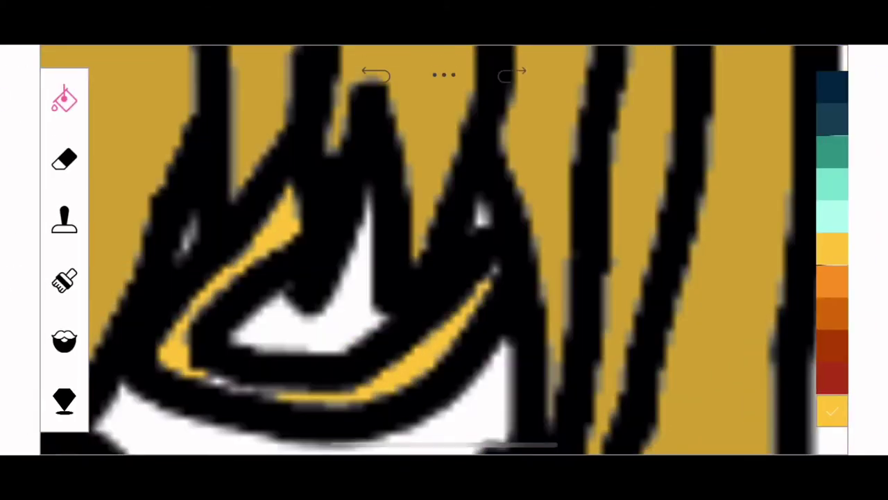
Fill the small gaps around the mask's eyes with mustard yellow matching the hair.
left_click(61, 98)
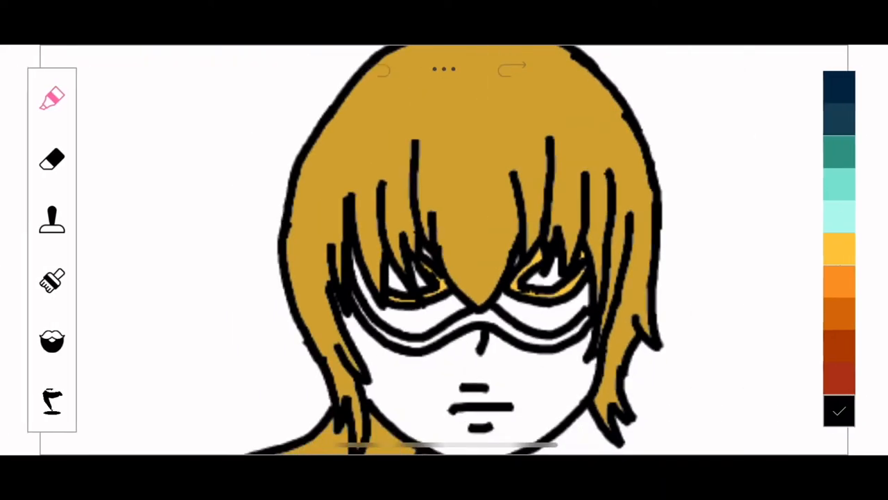
Fill the T-shirt solid black, then bring up the fill and colour options for the skin tone.
left_click(53, 98)
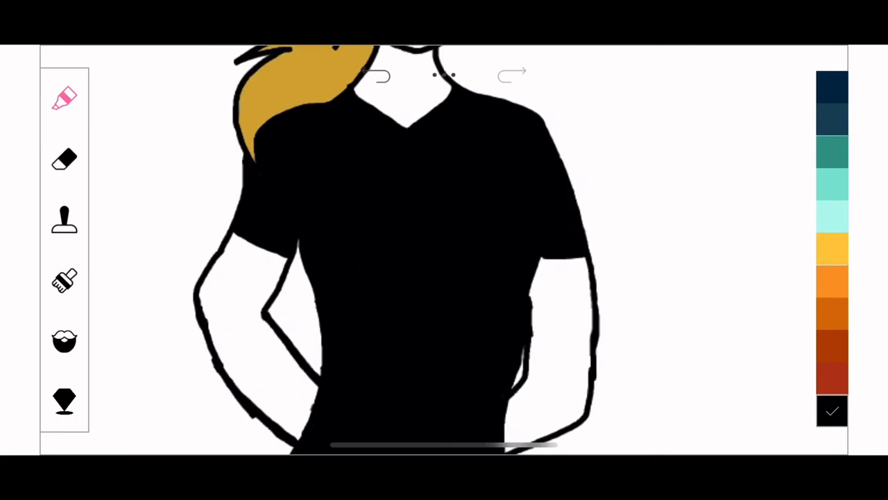
left_click(63, 97)
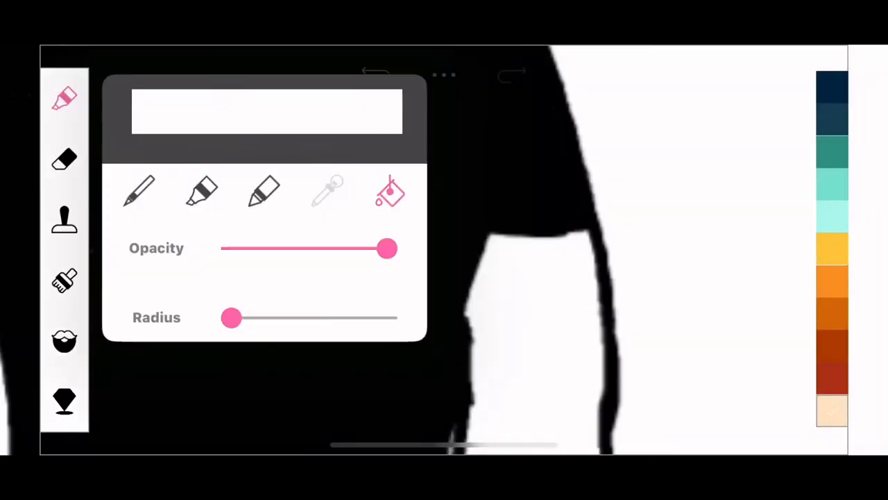